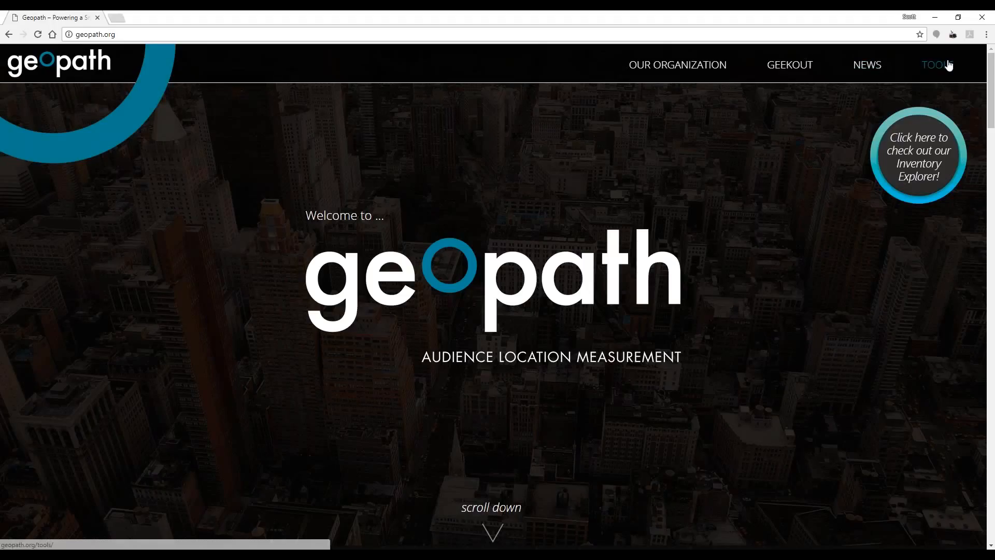
Step: From Tools, open the Seasonal/Hourly Explorer – Beta page and skim through it
left_click(937, 64)
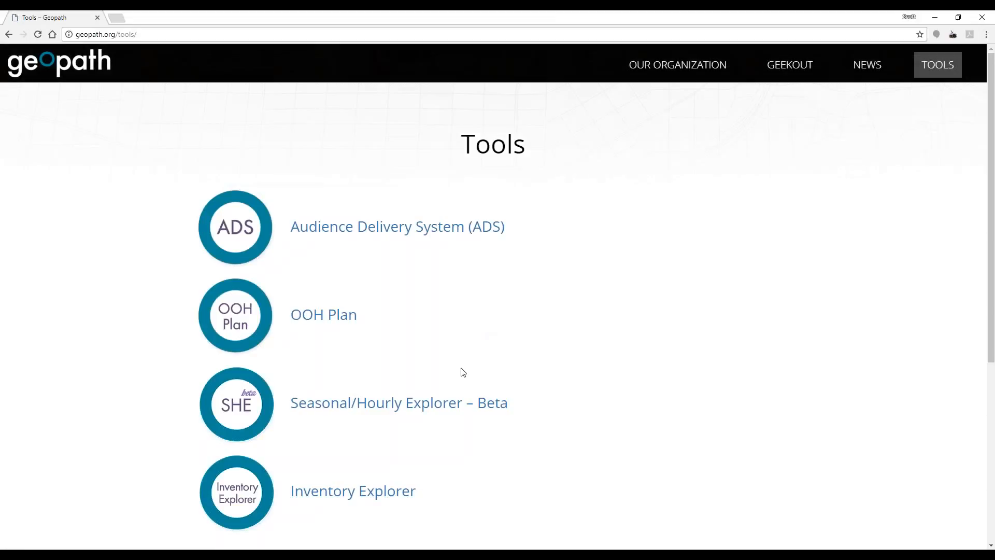
left_click(399, 402)
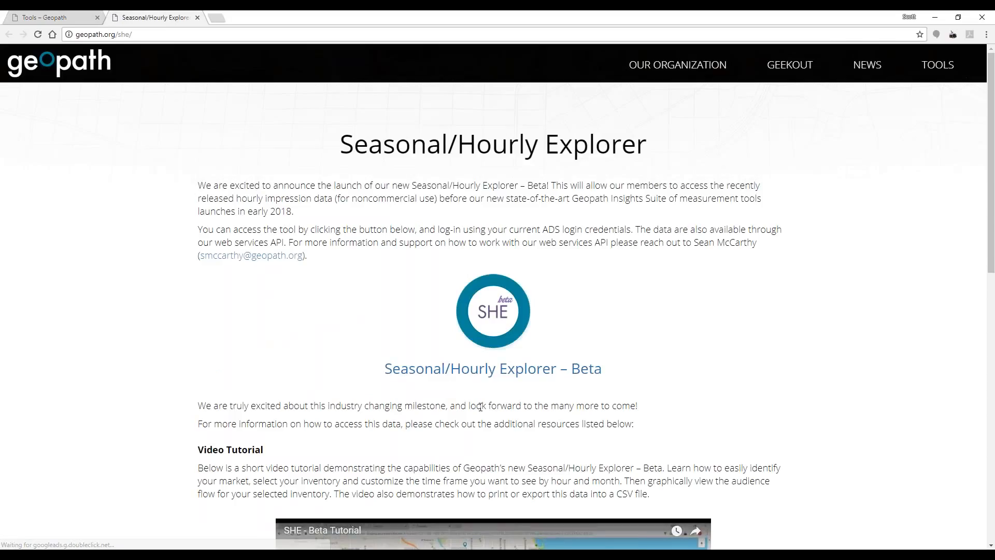
scroll("down", 3)
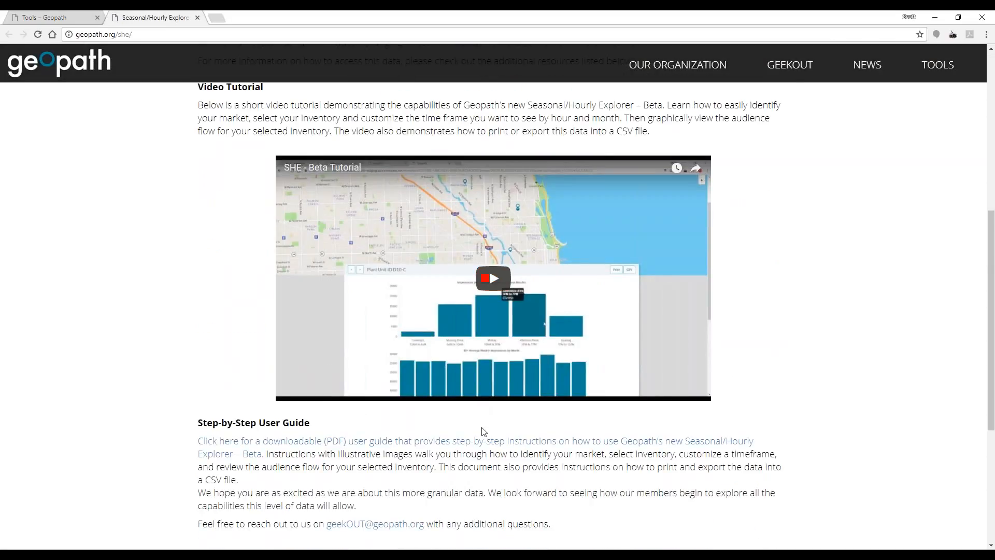
scroll("up", 3)
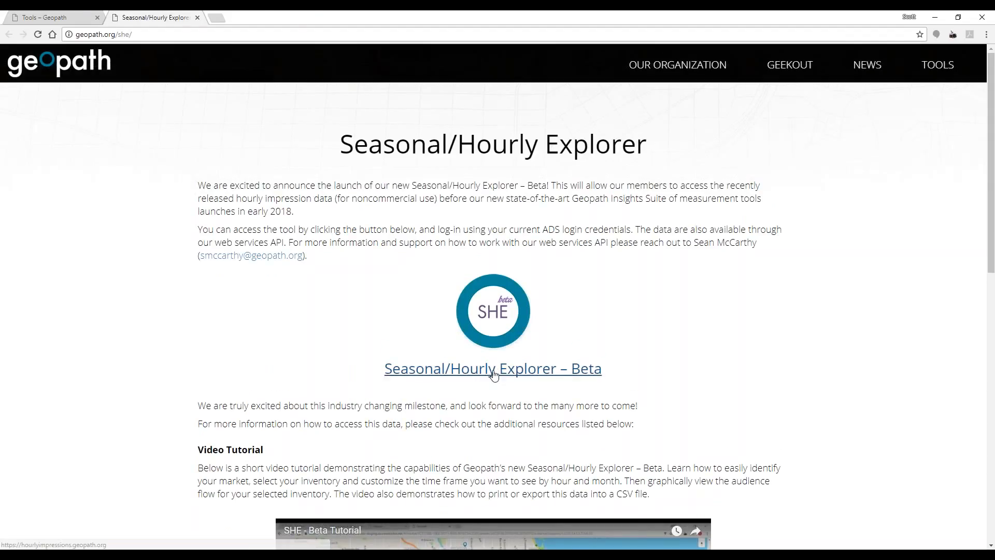
Step: Launch the explorer and log in with username 'Flas' and the password
left_click(492, 369)
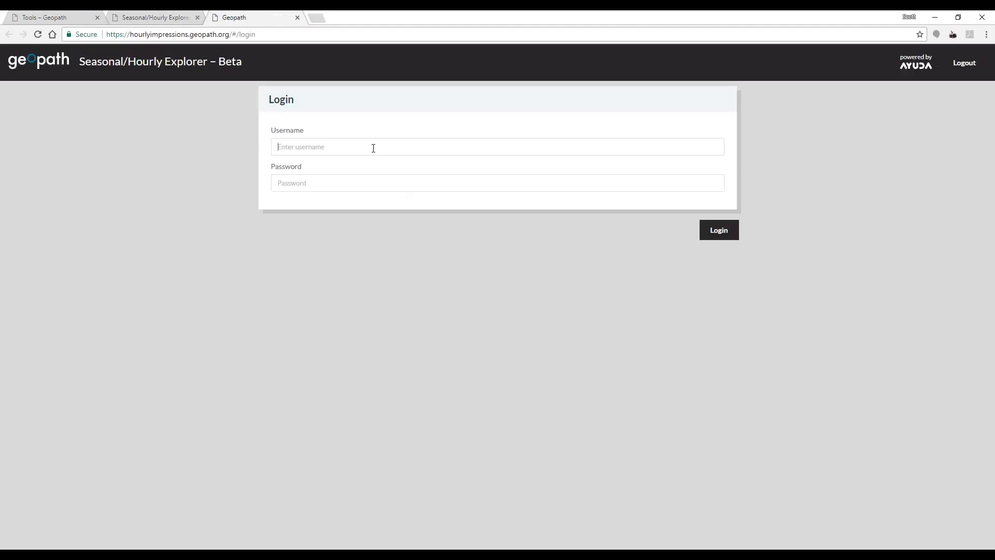
type("Flas")
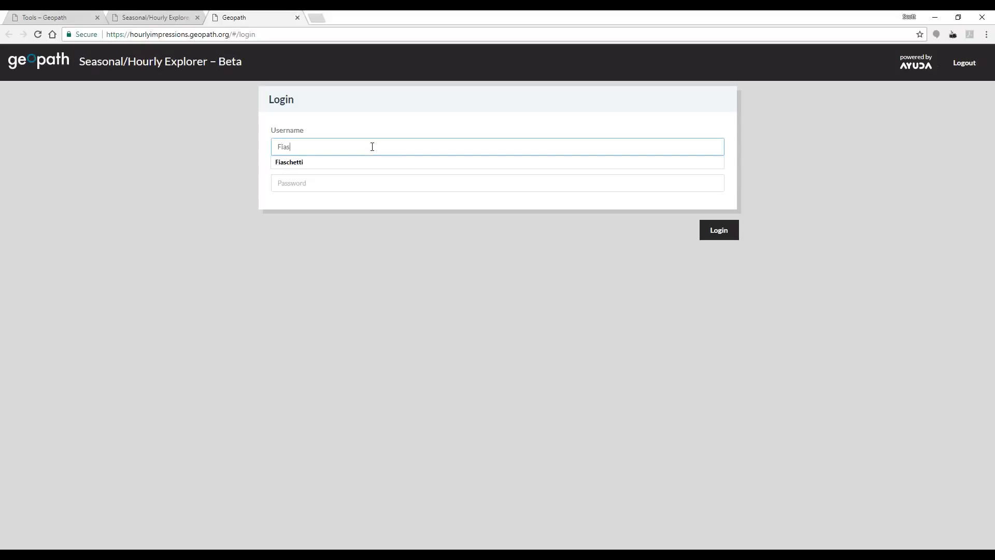
left_click(288, 162)
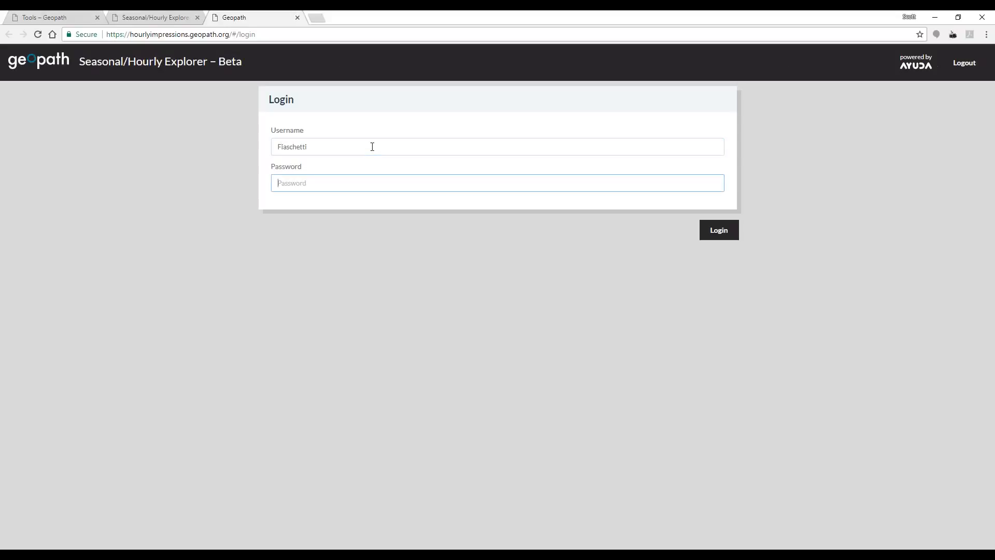
type("password")
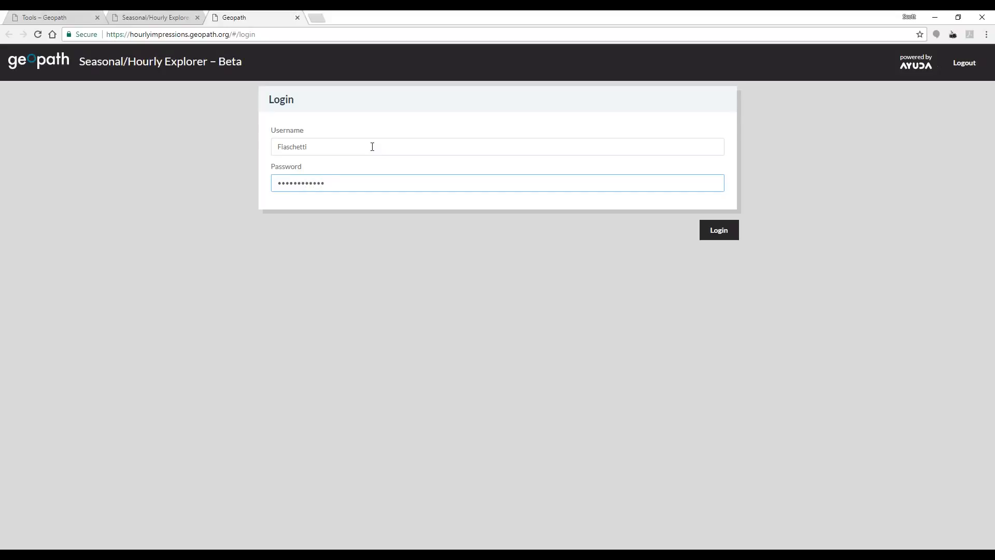
left_click(720, 230)
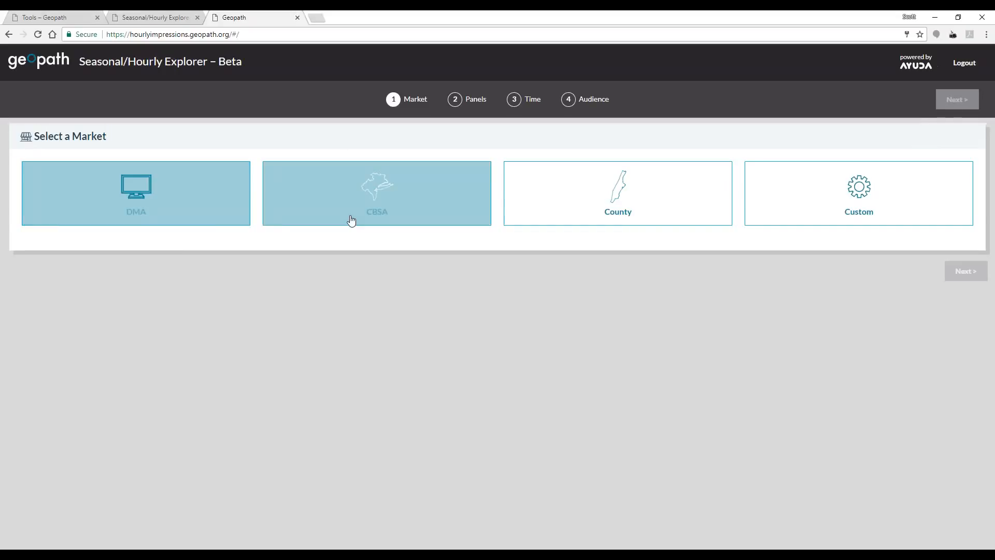
Step: Set the market type to DMA and pick Chicago, IL from the market list
left_click(617, 193)
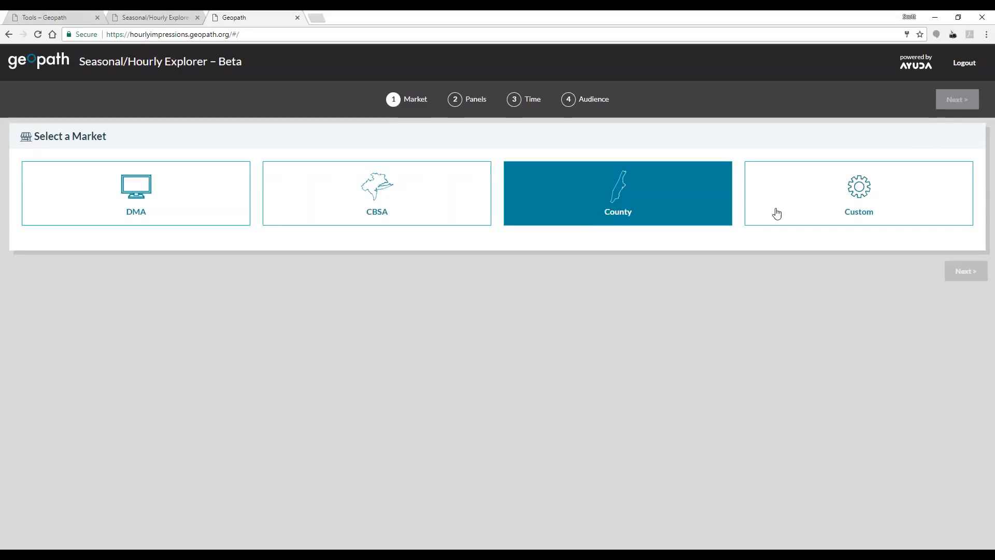
left_click(136, 193)
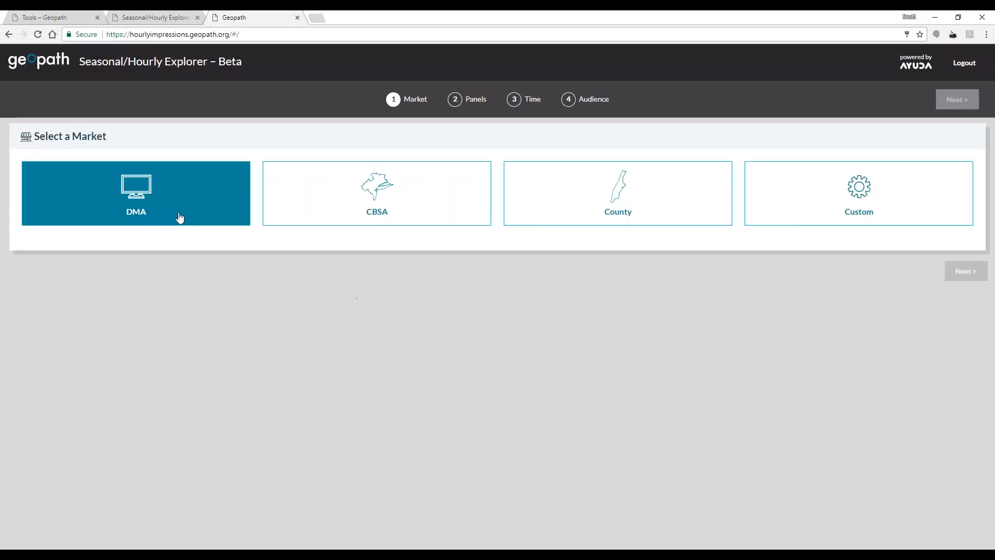
left_click(136, 193)
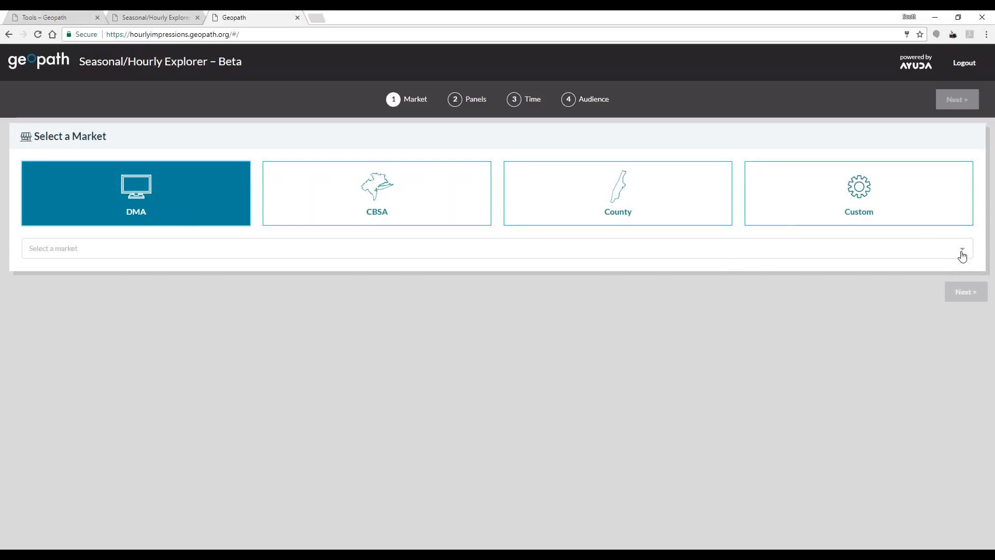
left_click(488, 264)
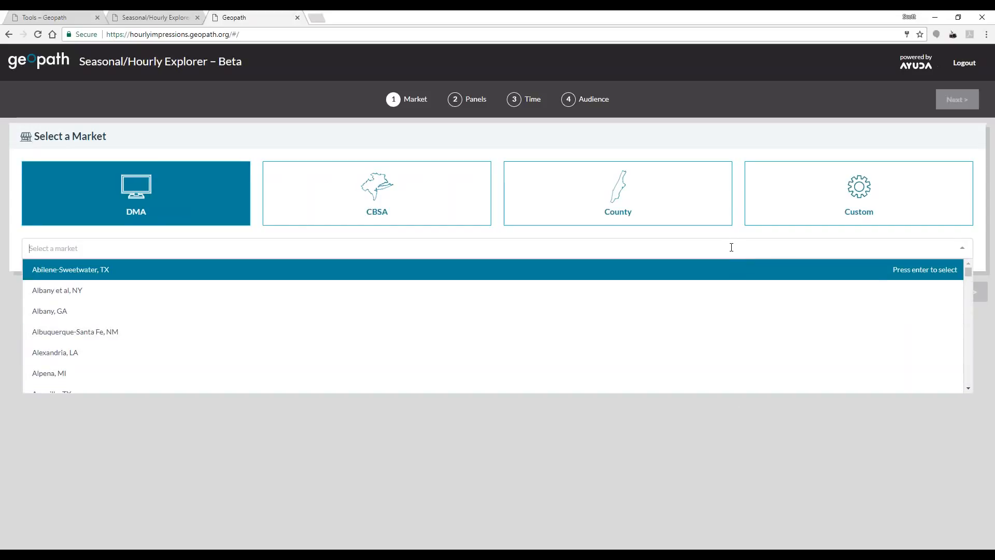
type("Chic")
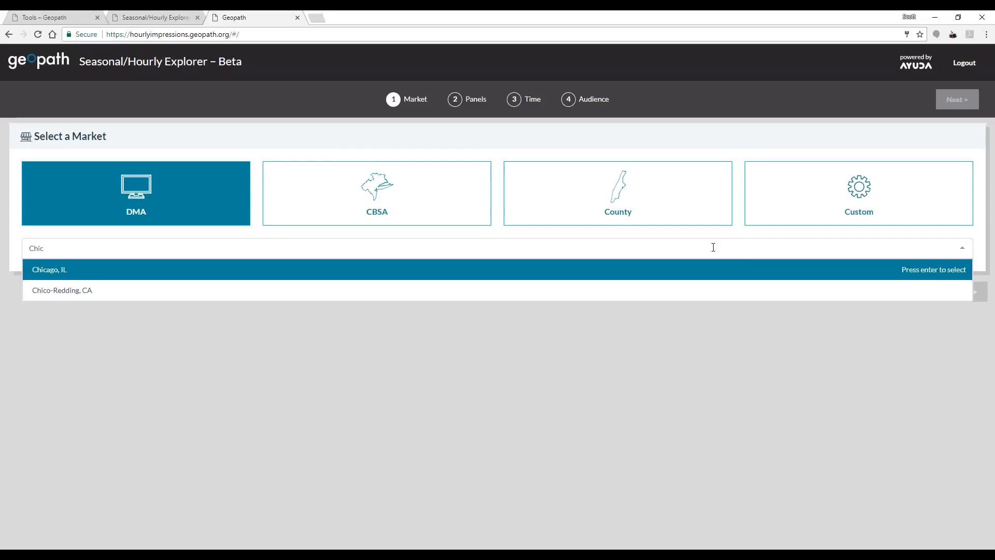
left_click(50, 270)
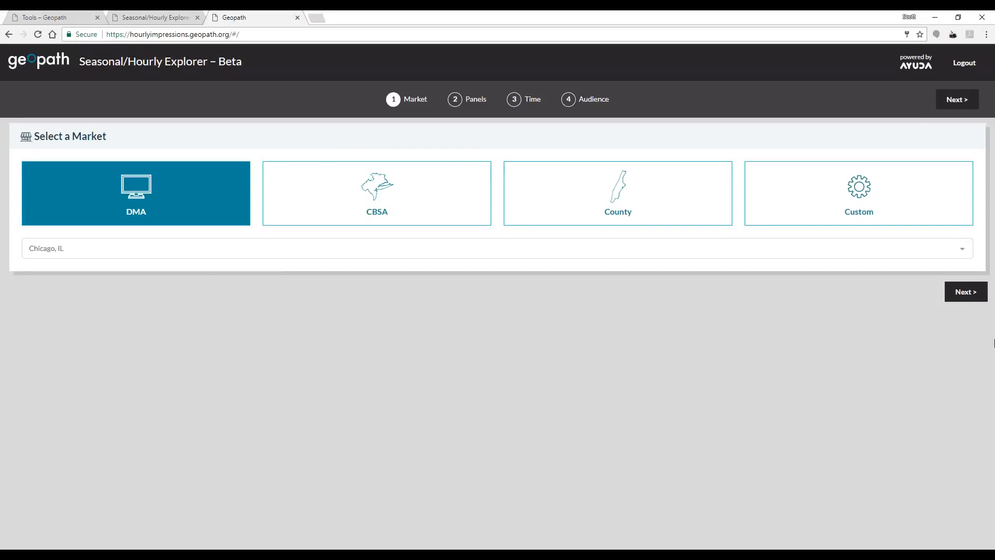
mouse_move(766, 317)
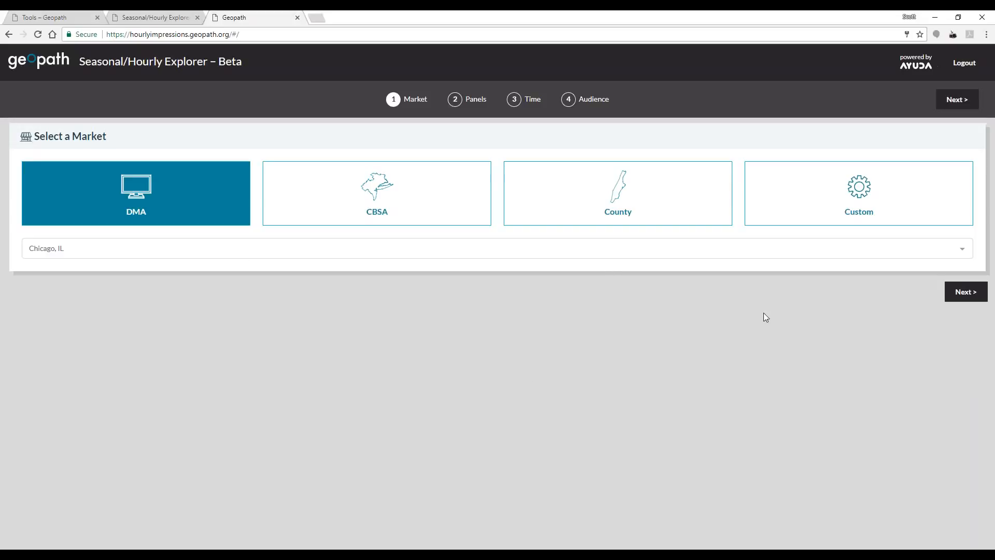
mouse_move(254, 372)
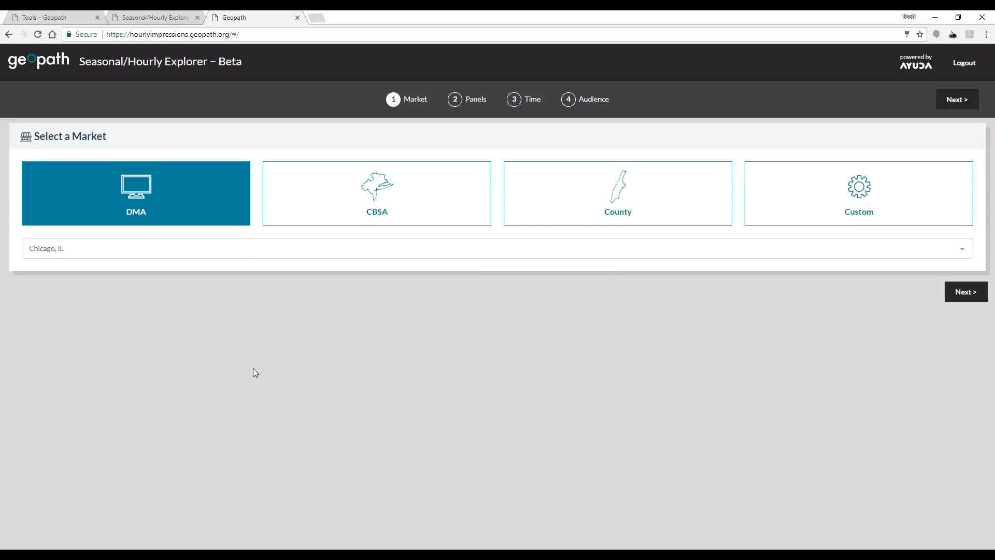
mouse_move(970, 291)
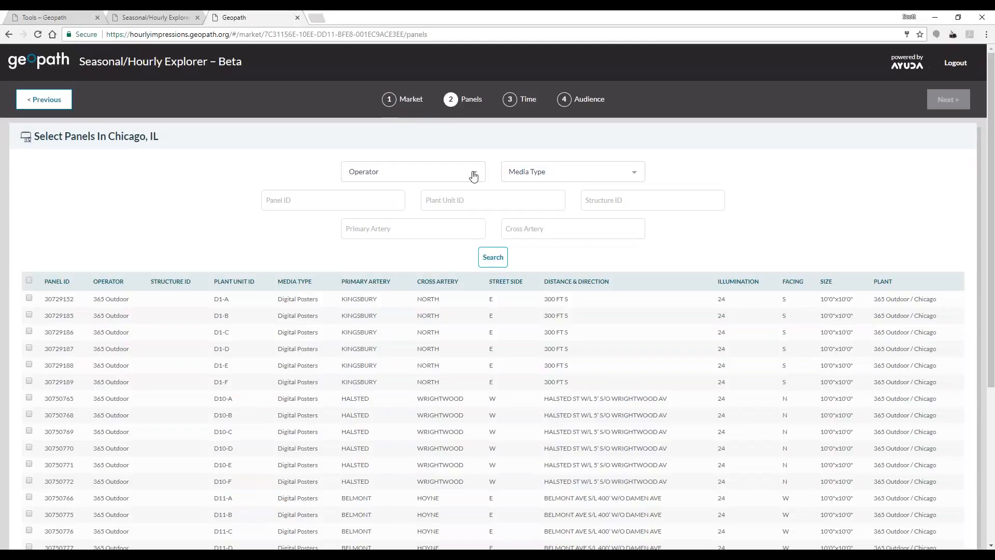
Step: Check panel D1-C in the Chicago panels table for analysis
left_click(413, 172)
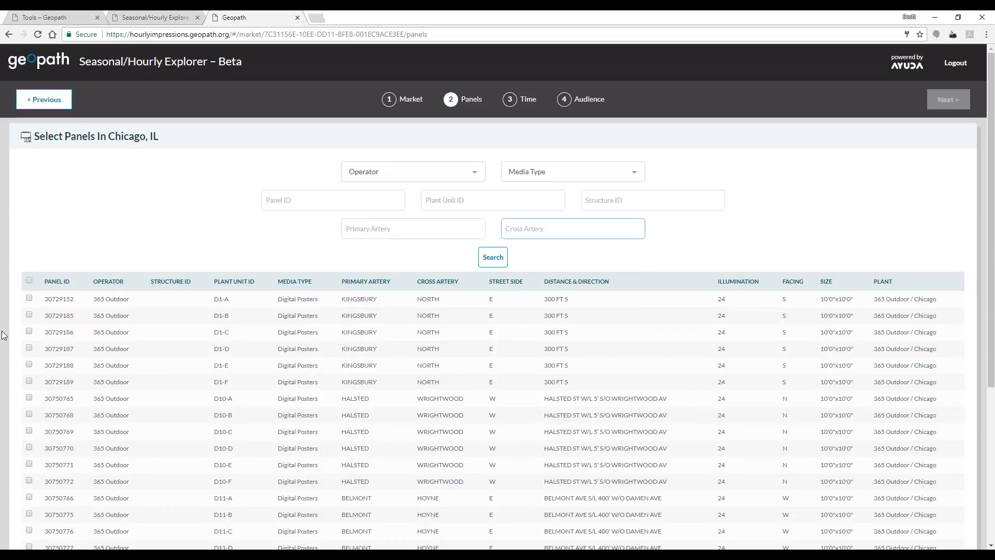
left_click(29, 332)
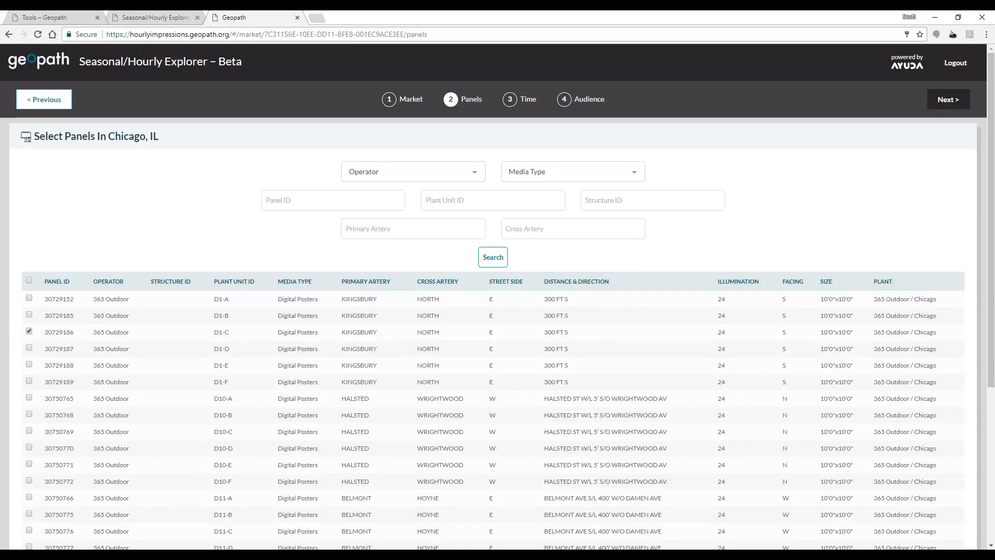
scroll("down", 3)
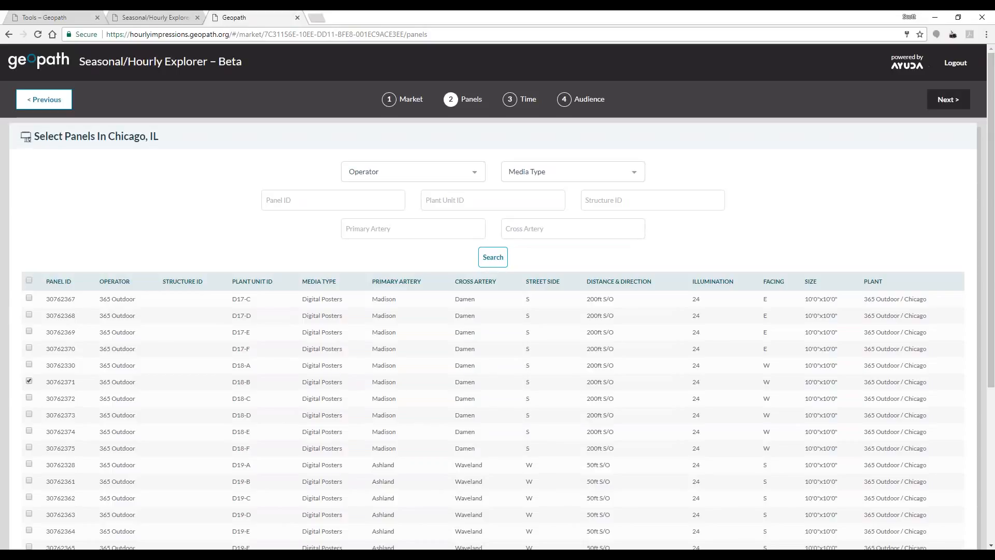
mouse_move(970, 119)
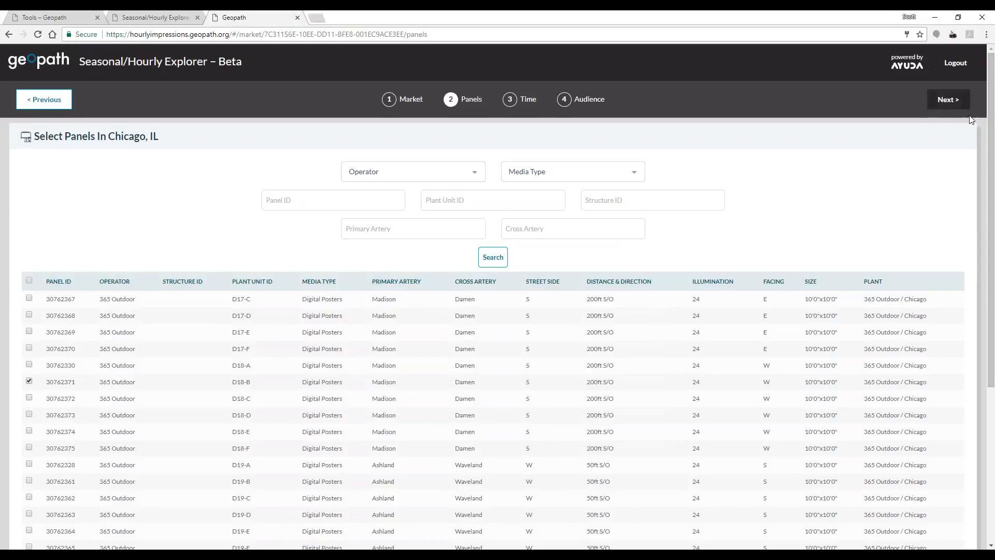
Step: On the Time step, choose all dayparts, keep every day including Sunday, January through December
left_click(948, 99)
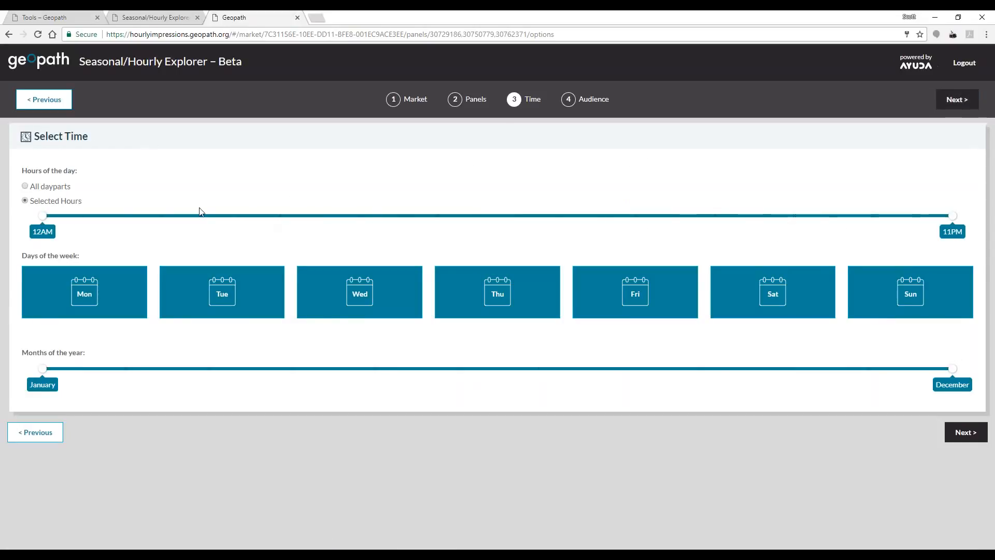
mouse_move(114, 191)
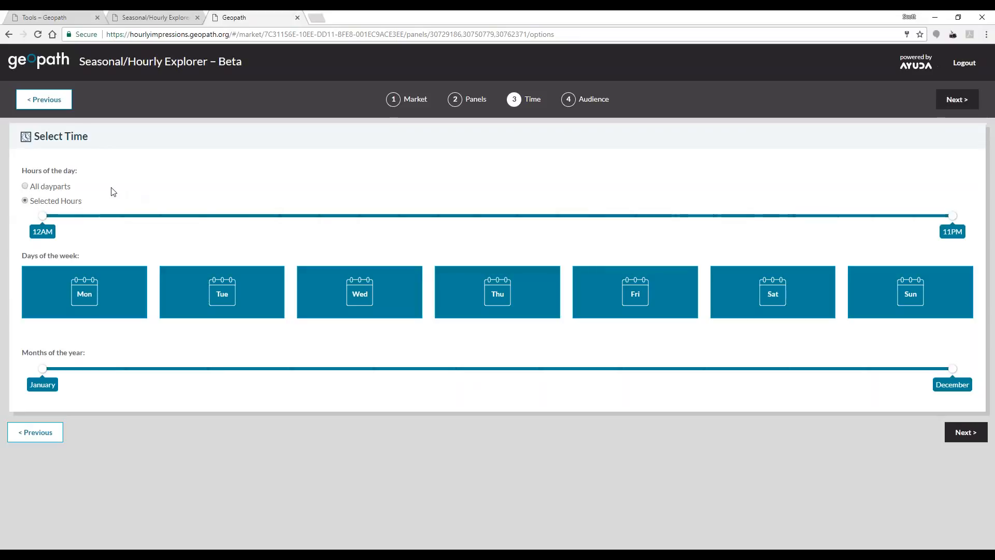
mouse_move(85, 195)
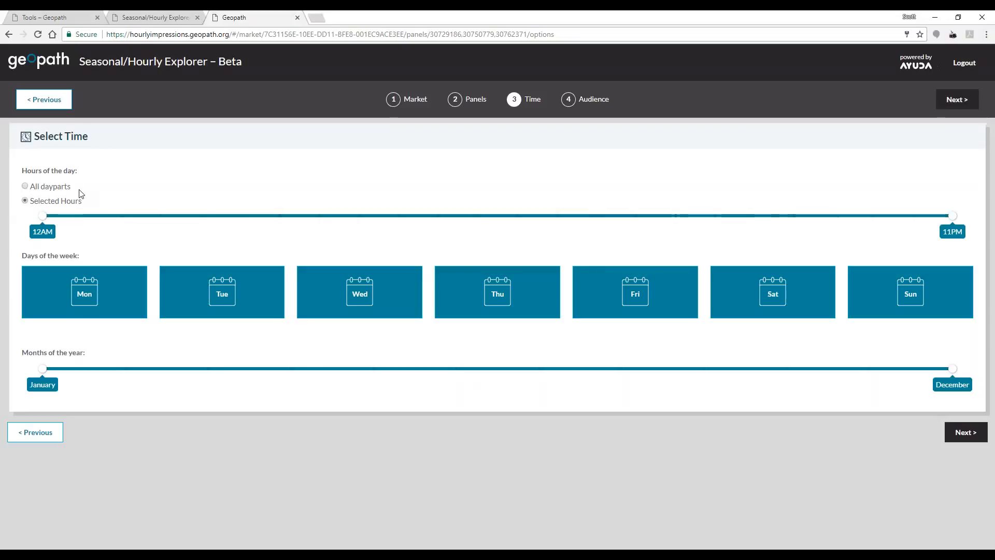
mouse_move(60, 212)
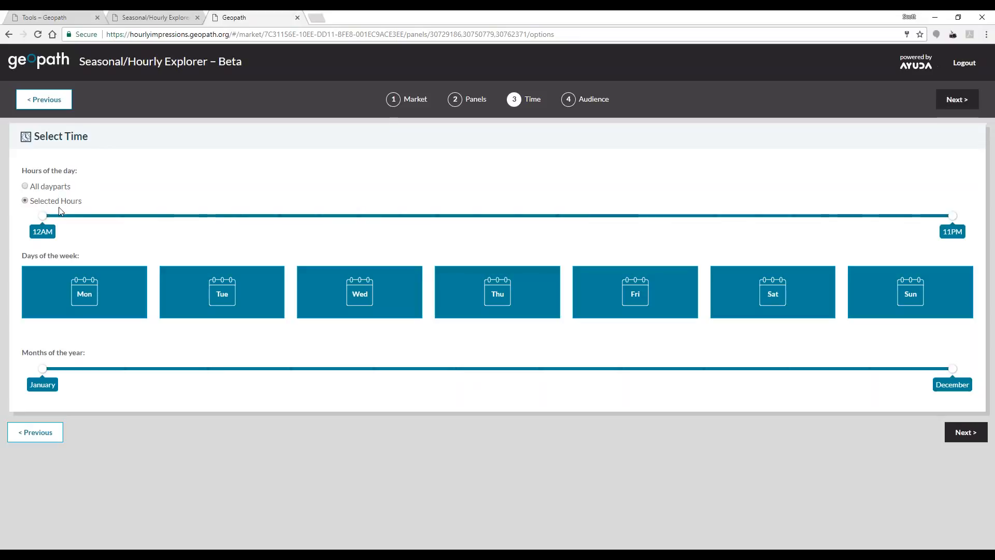
left_click(25, 187)
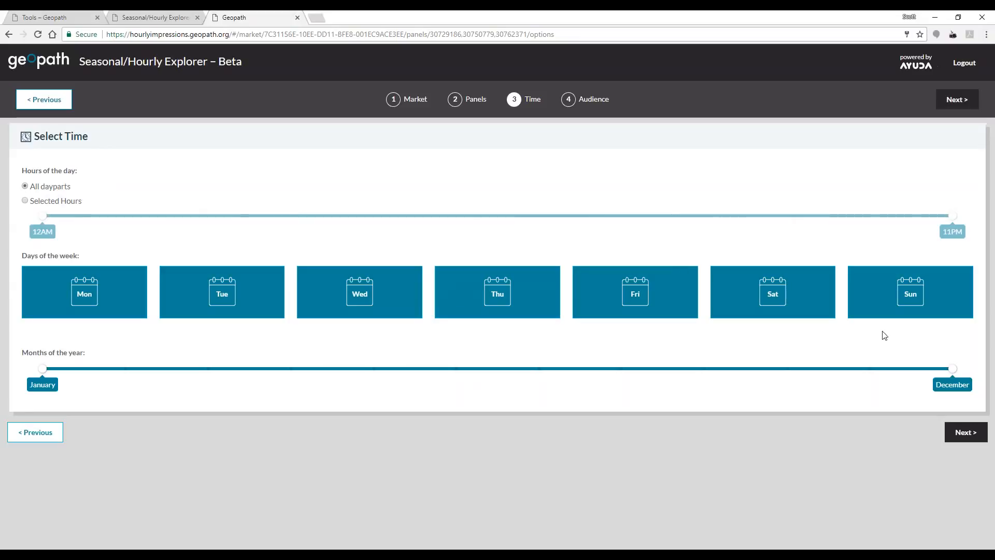
left_click(910, 292)
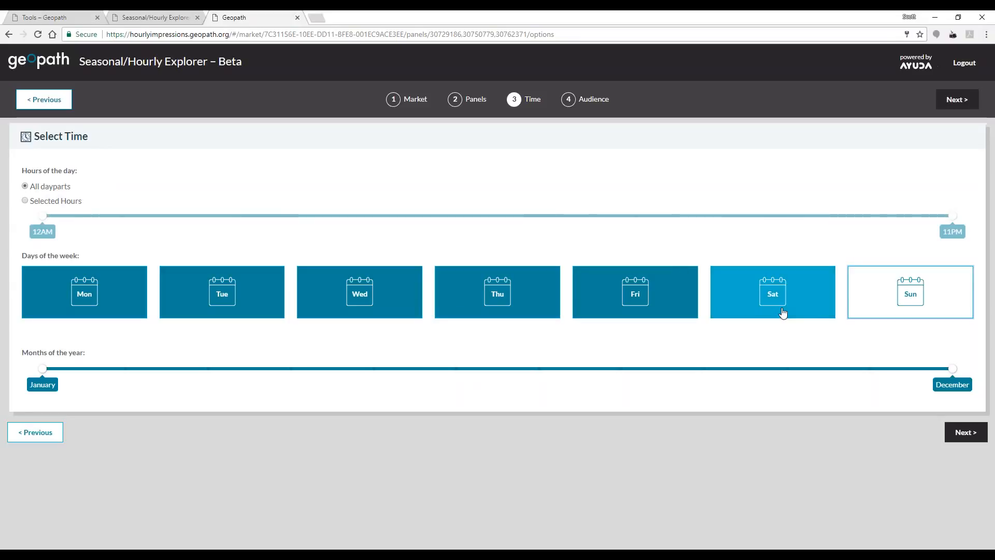
left_click(910, 306)
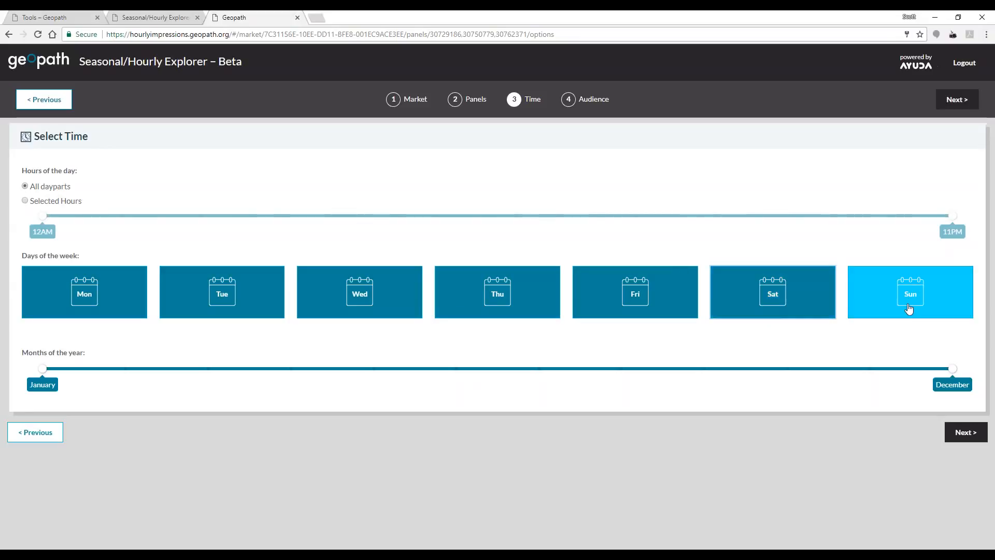
left_click_drag(952, 368, 870, 368)
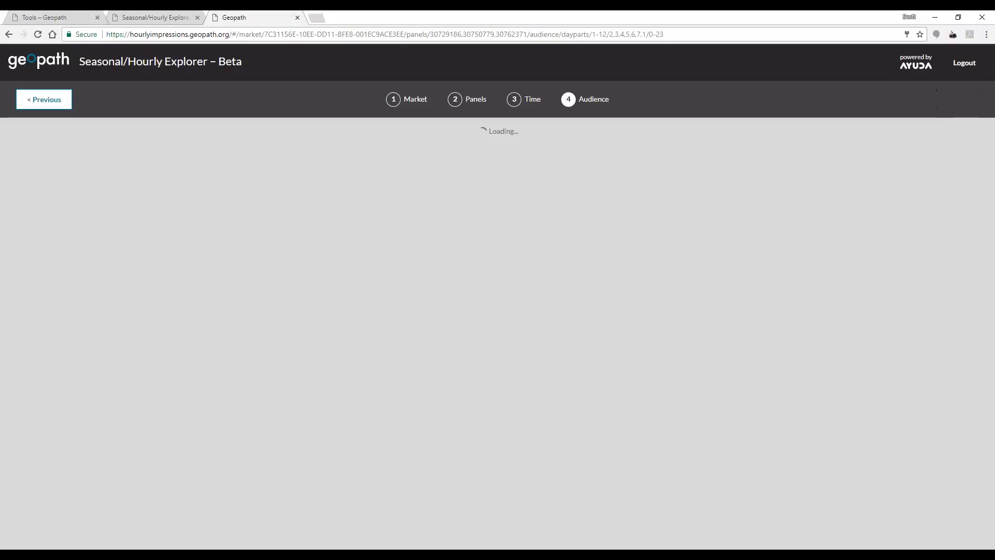
mouse_move(946, 430)
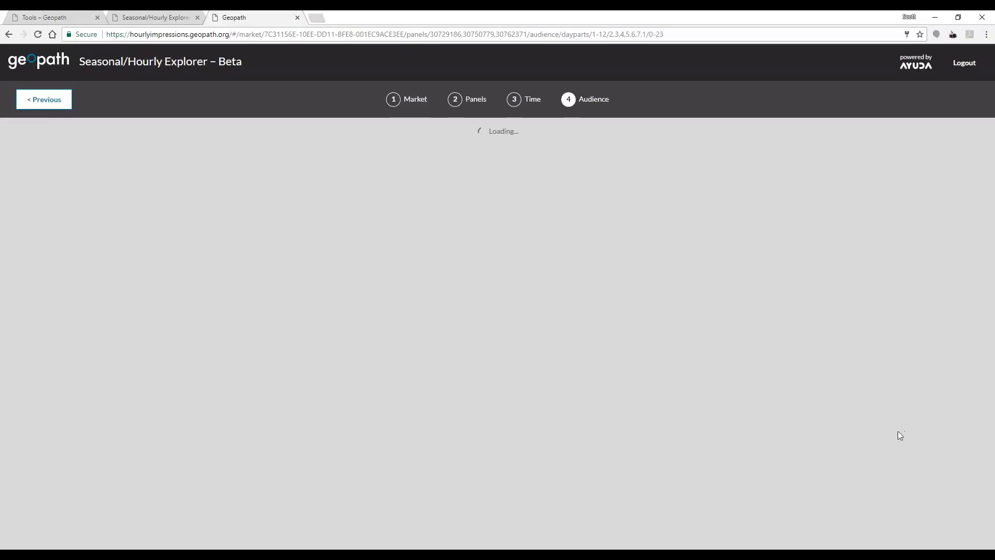
mouse_move(778, 410)
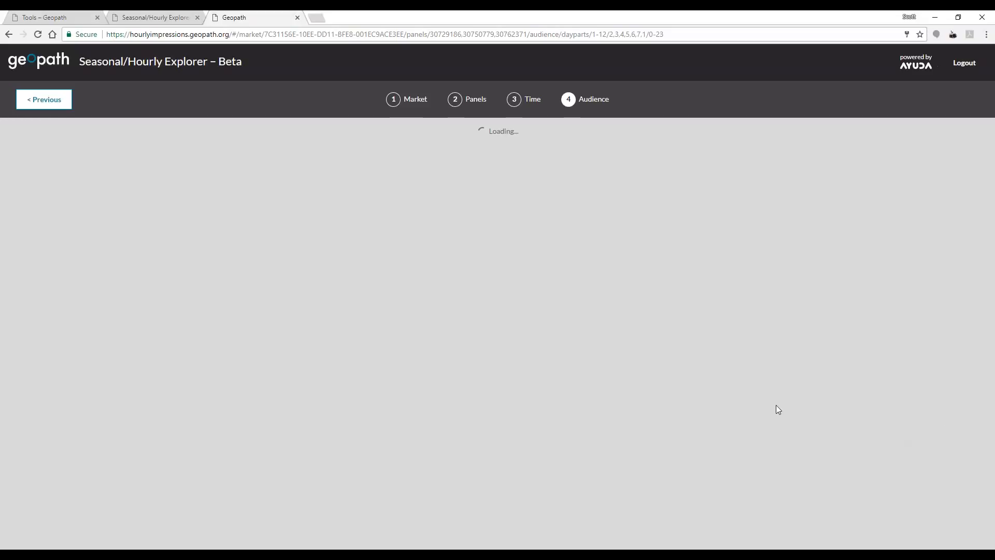
mouse_move(509, 259)
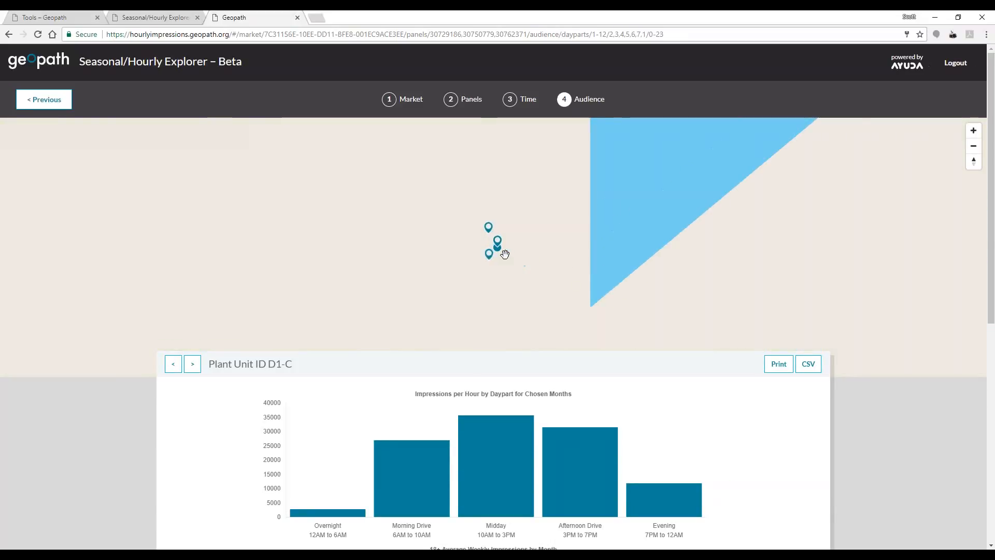
left_click_drag(498, 248, 518, 247)
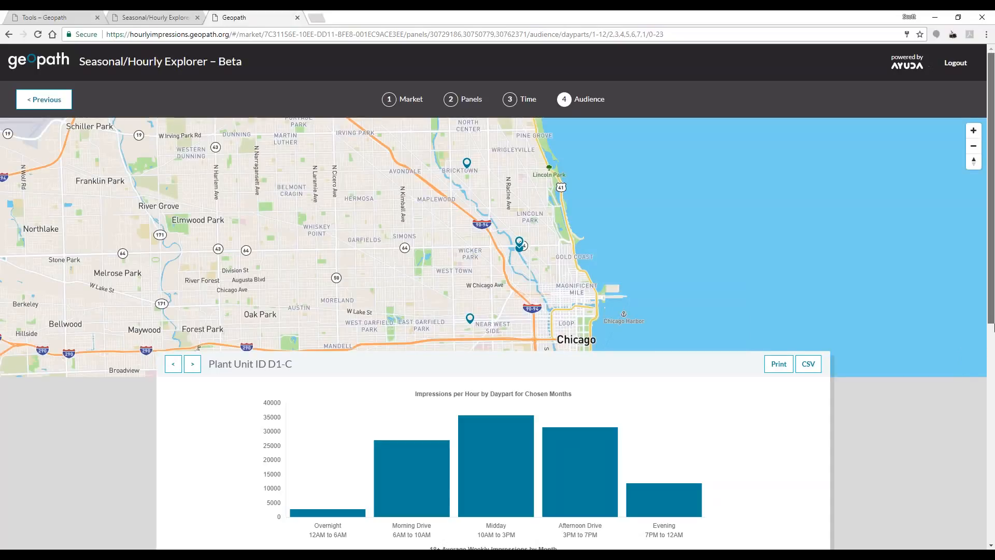
scroll("down", 3)
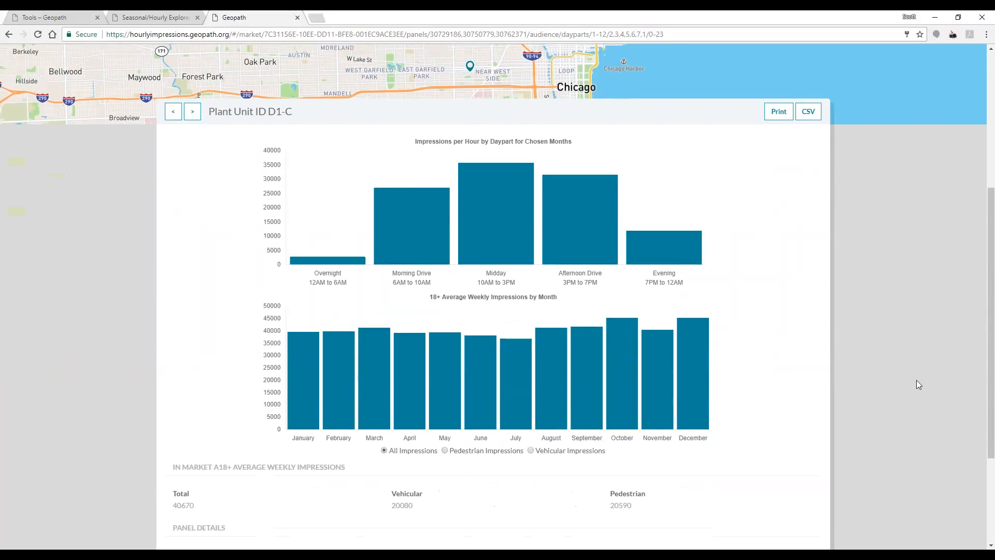
mouse_move(491, 229)
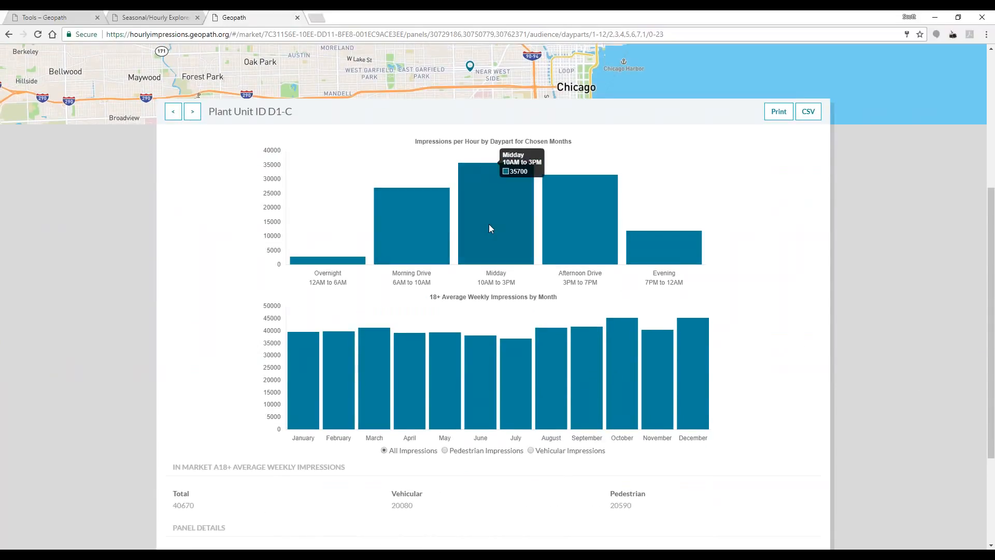
mouse_move(348, 371)
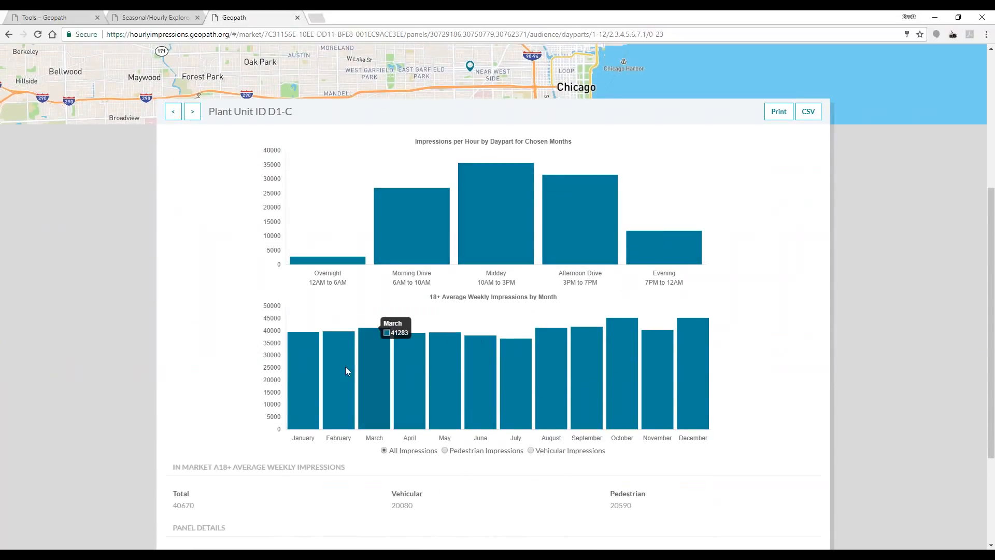
mouse_move(747, 410)
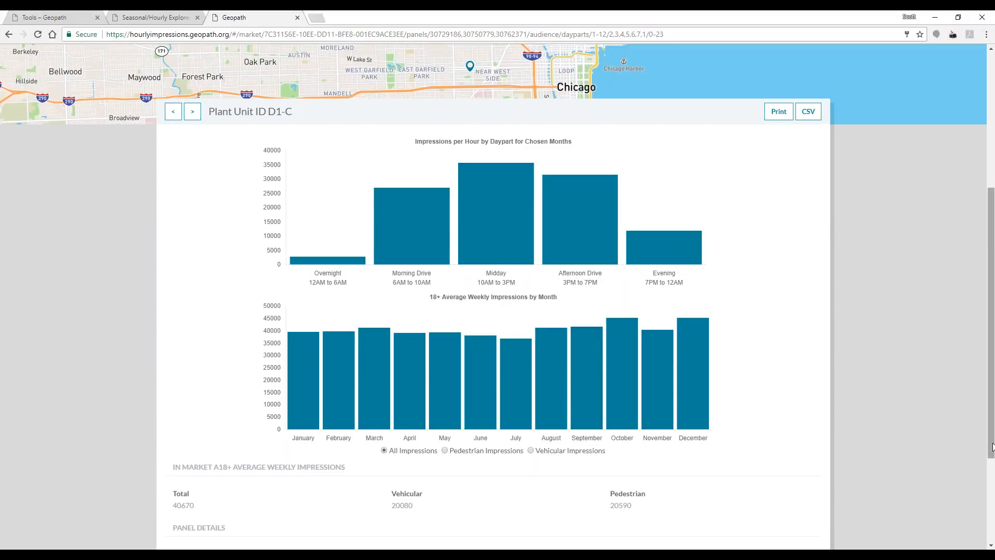
scroll("down", 3)
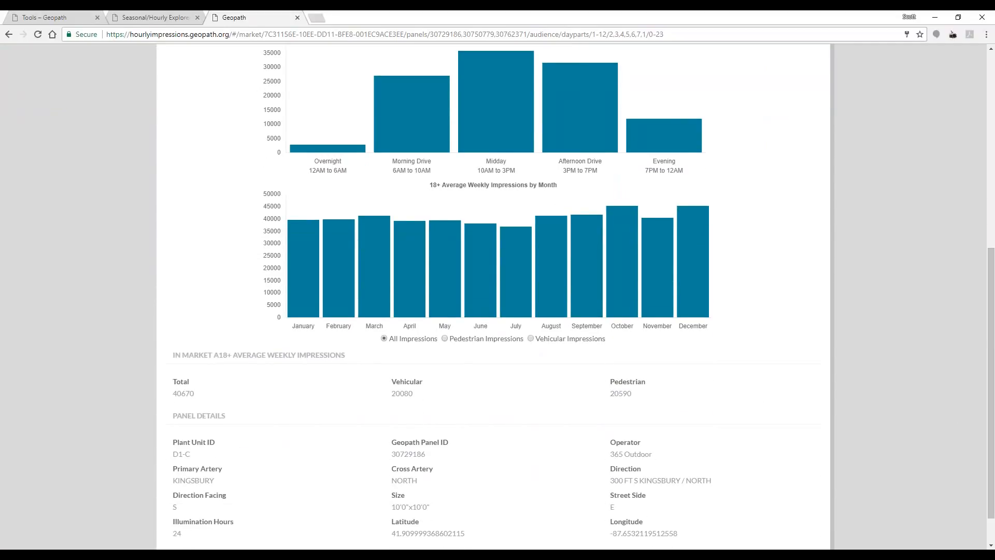
left_click(530, 338)
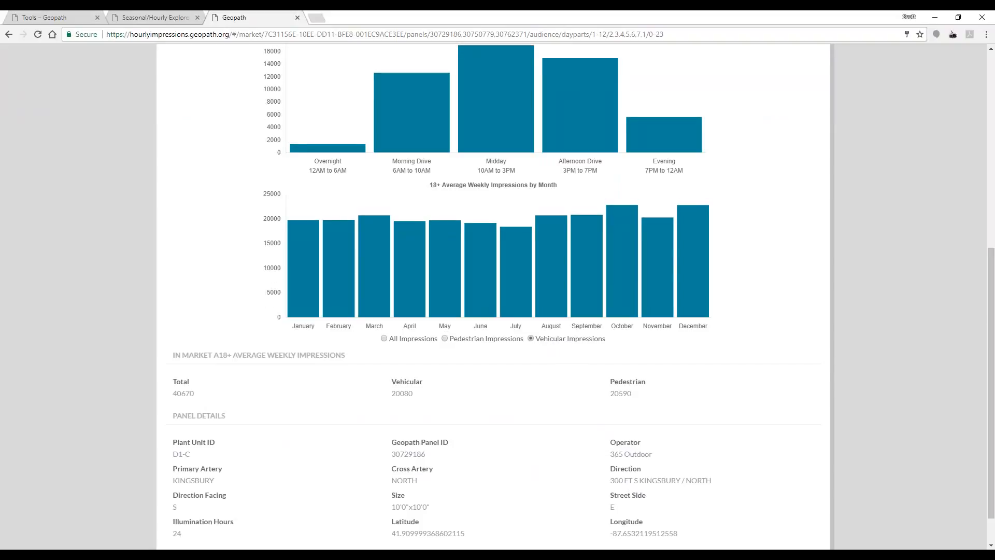
left_click(444, 338)
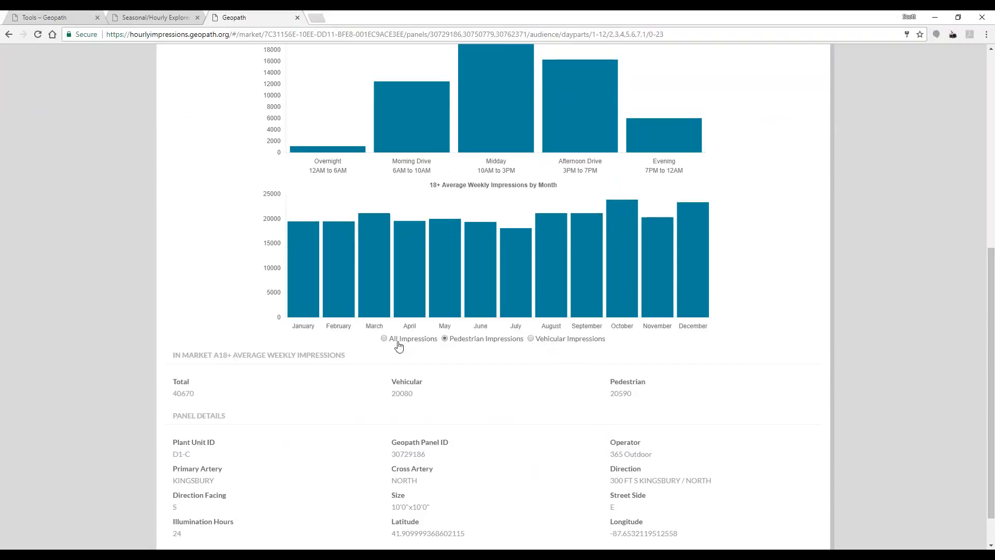
left_click(383, 337)
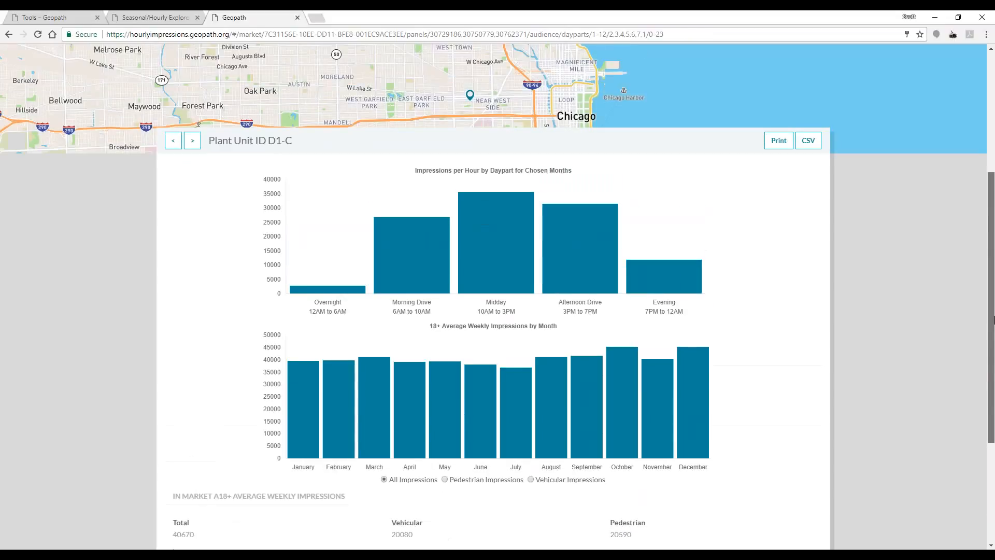
mouse_move(811, 153)
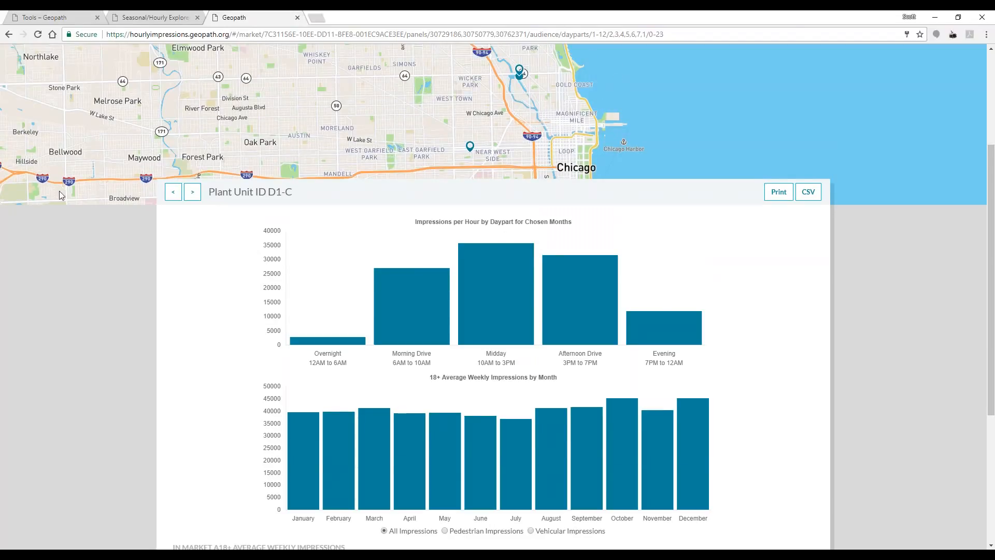
Step: Advance the Plant Unit ID results to the next panel, D18-B
left_click(193, 192)
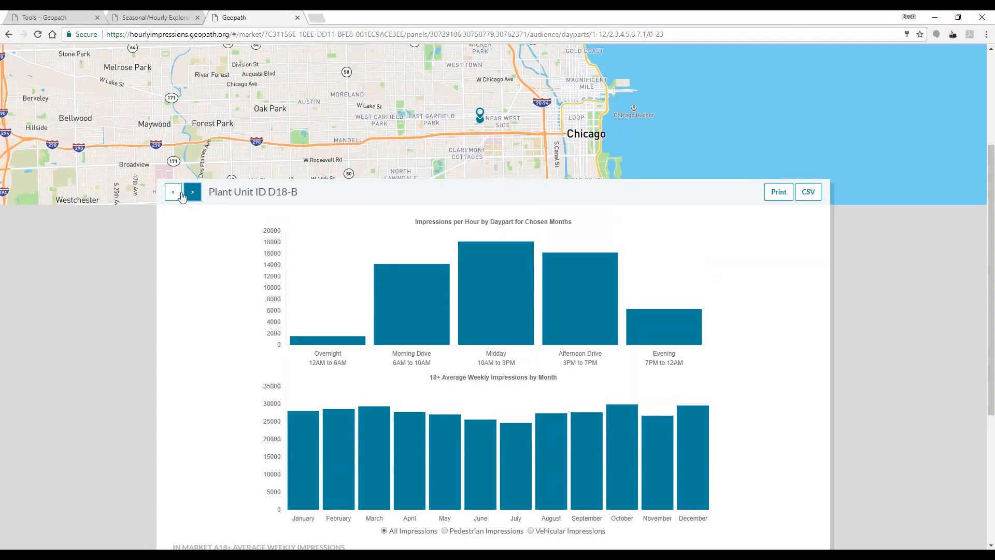
left_click(193, 191)
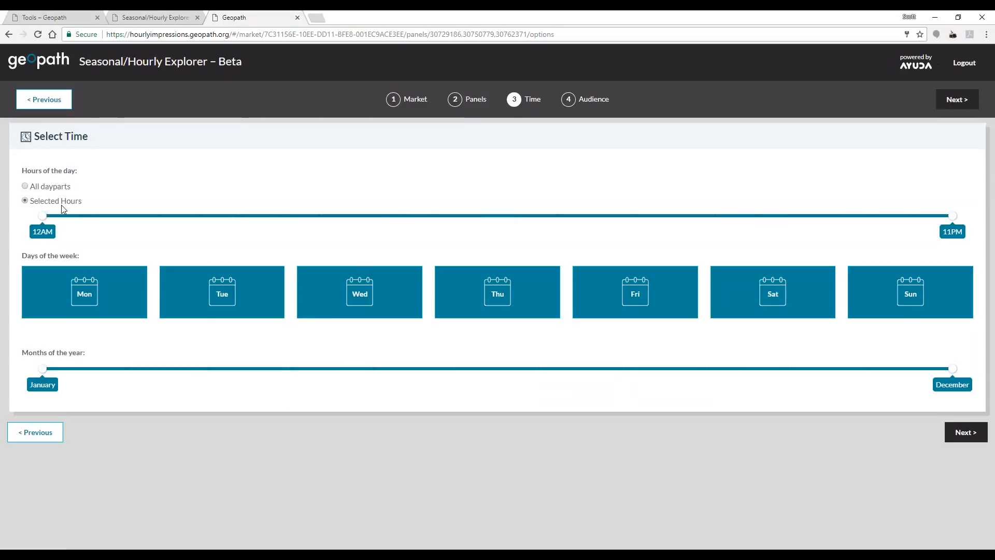
Step: Keep selected hours 12AM–11PM with Saturday included, then move to the Audience results
left_click_drag(43, 214, 338, 215)
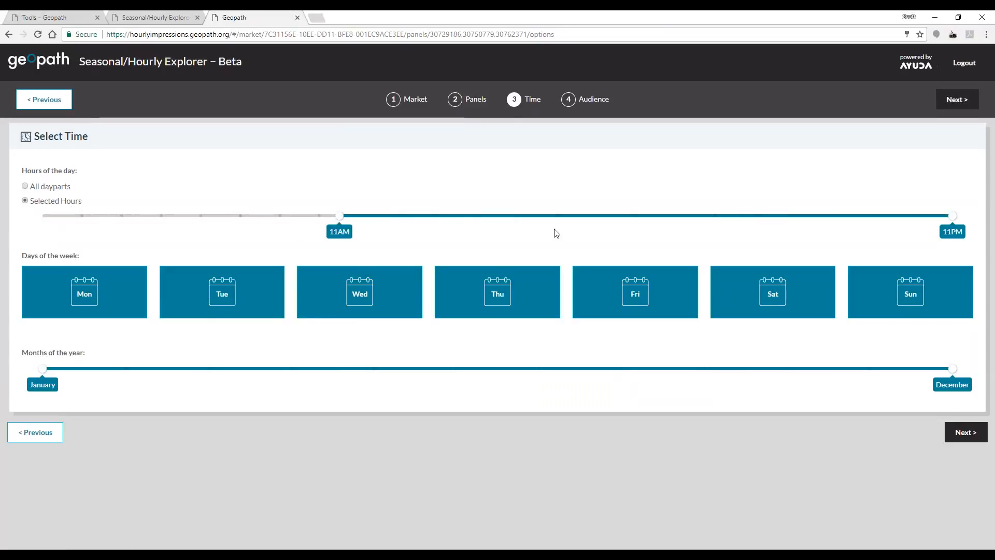
left_click_drag(340, 215, 478, 216)
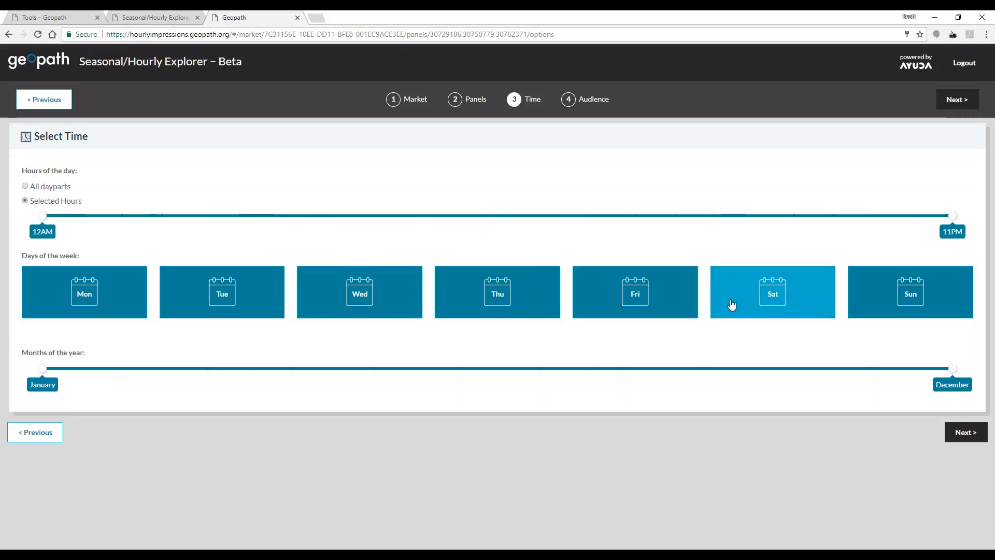
left_click(634, 299)
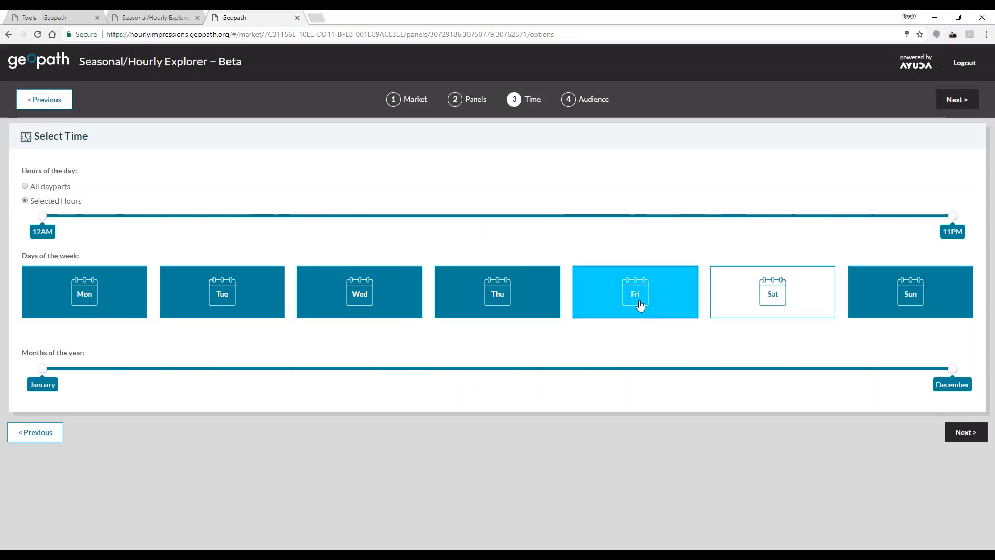
left_click(772, 292)
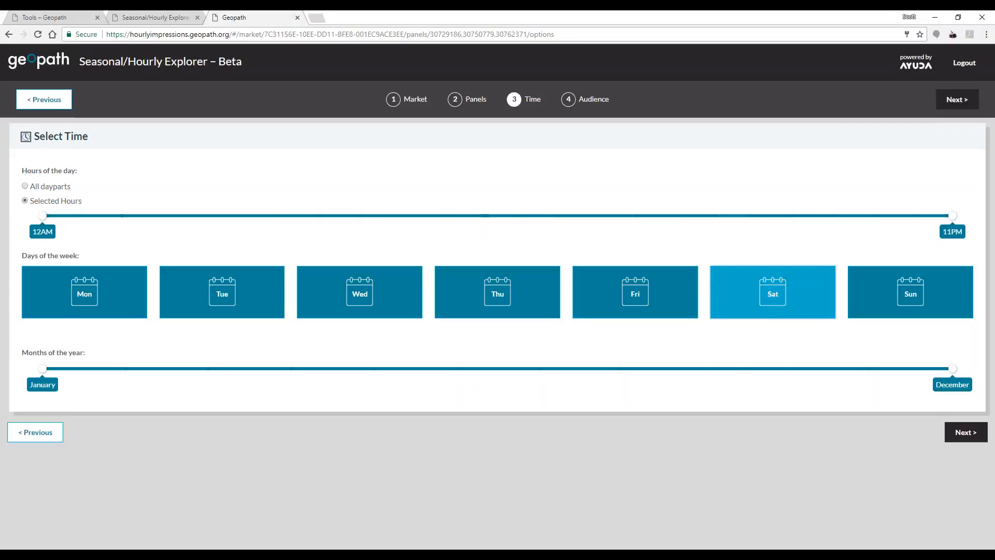
left_click(773, 292)
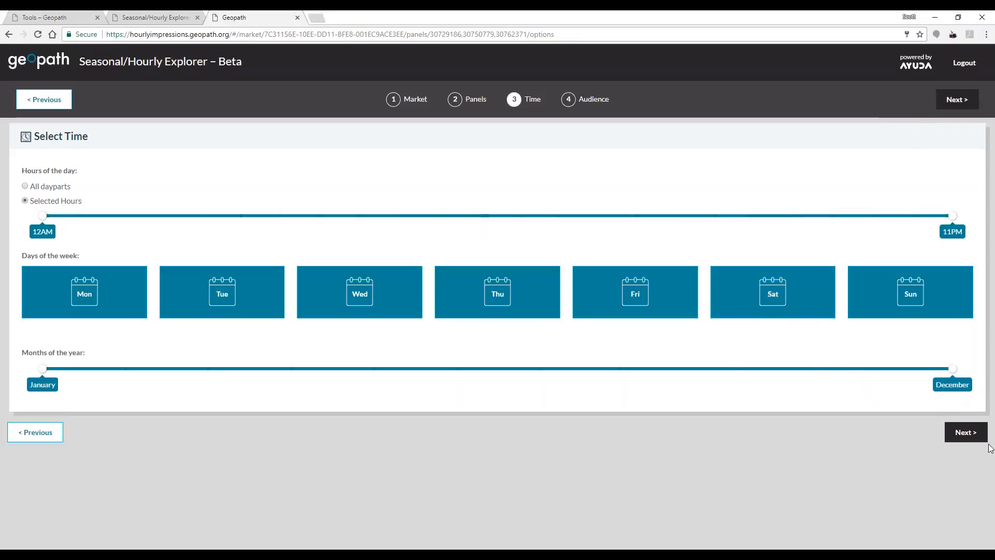
left_click(966, 433)
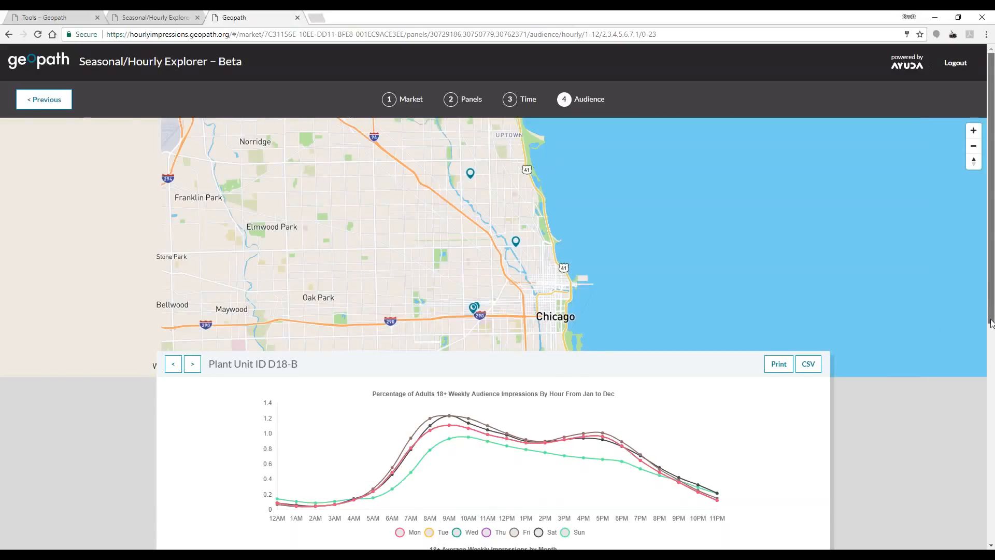
Step: Scroll to D18-B's hourly chart and limit it to pedestrian, then vehicular impressions
scroll("down", 3)
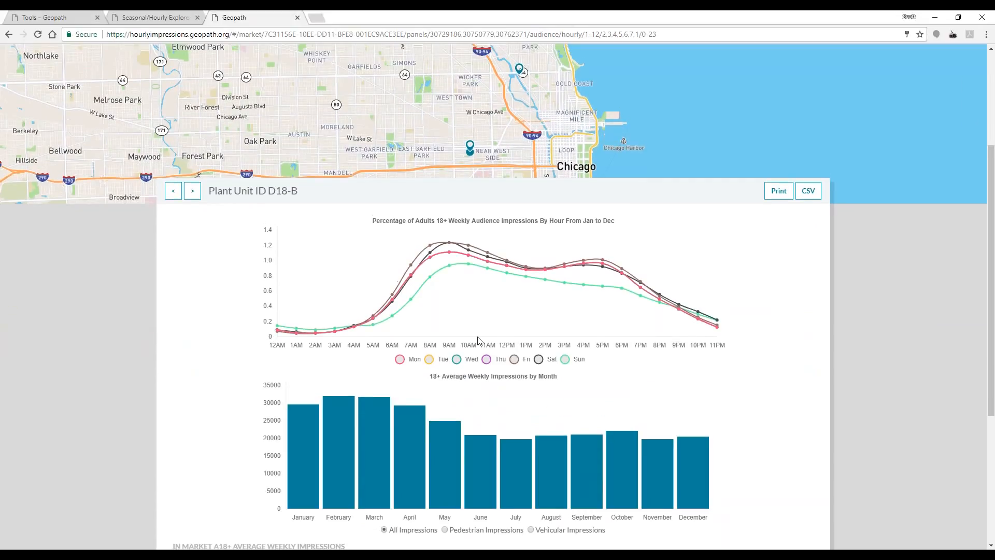
mouse_move(462, 265)
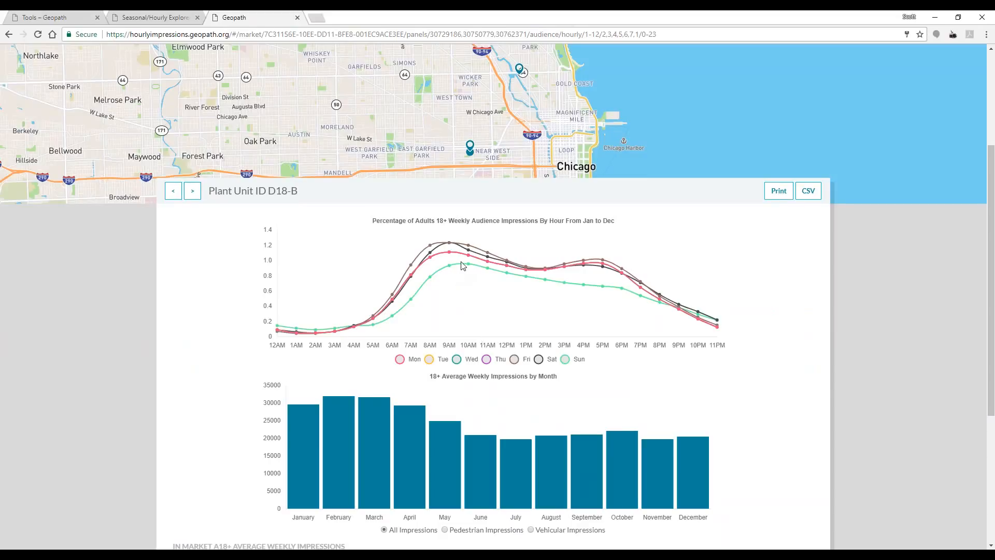
mouse_move(607, 449)
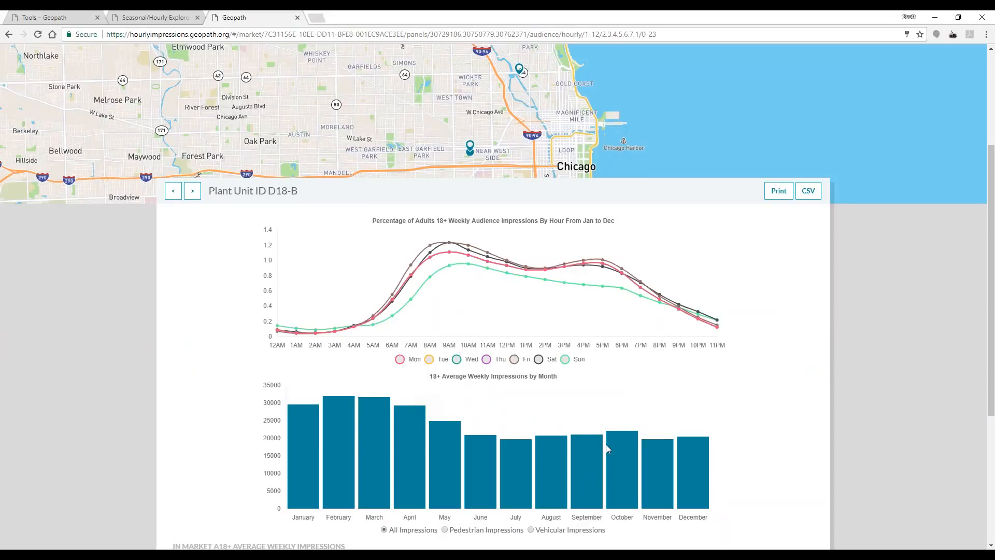
mouse_move(456, 249)
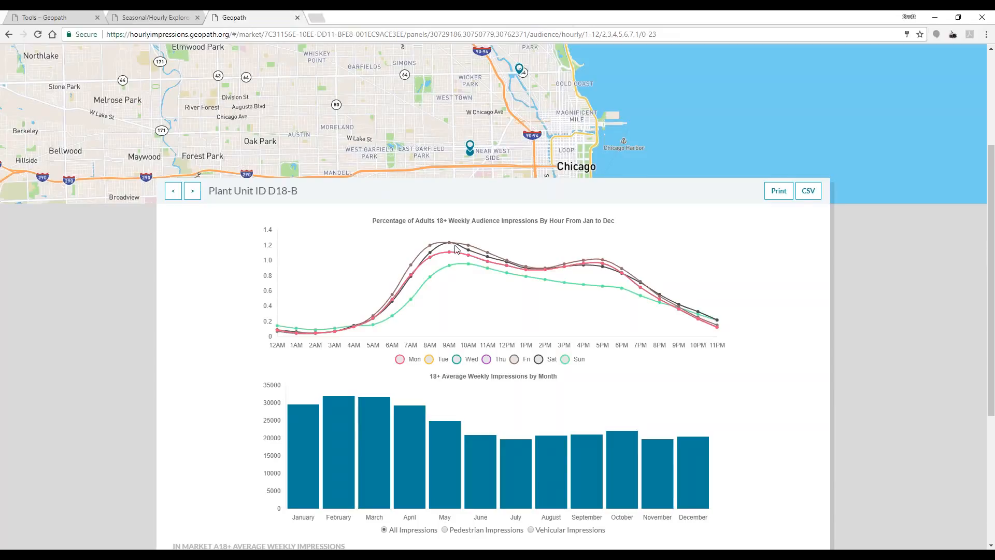
mouse_move(754, 226)
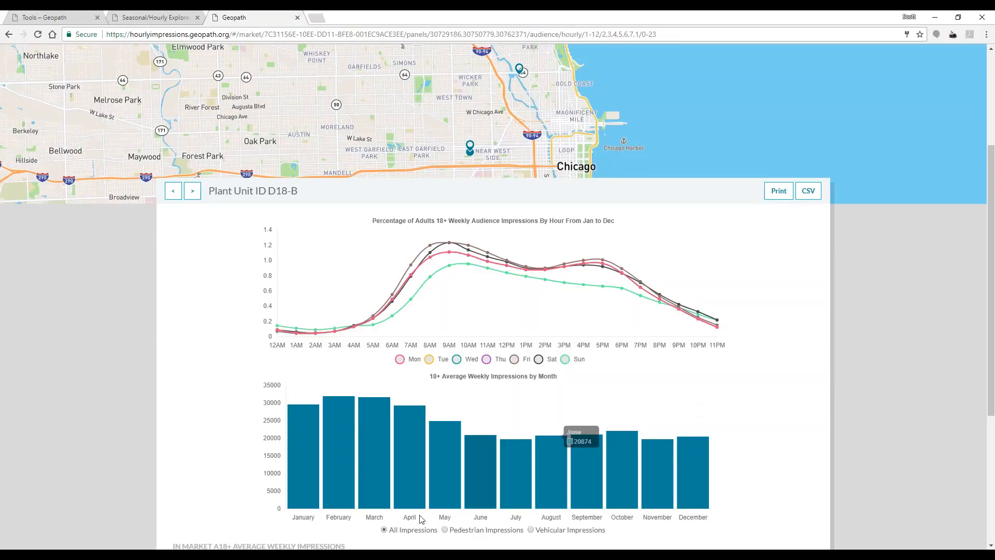
left_click(441, 529)
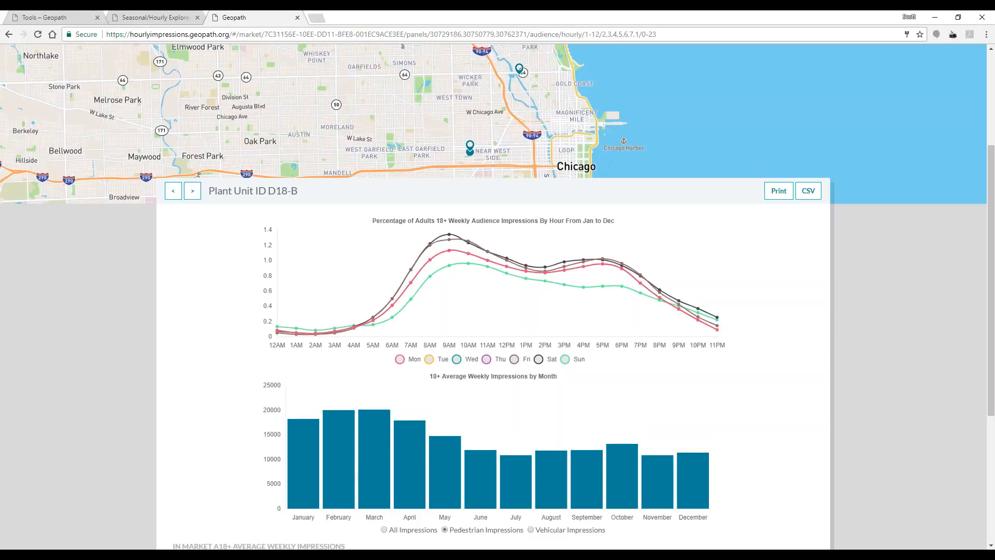
left_click(529, 530)
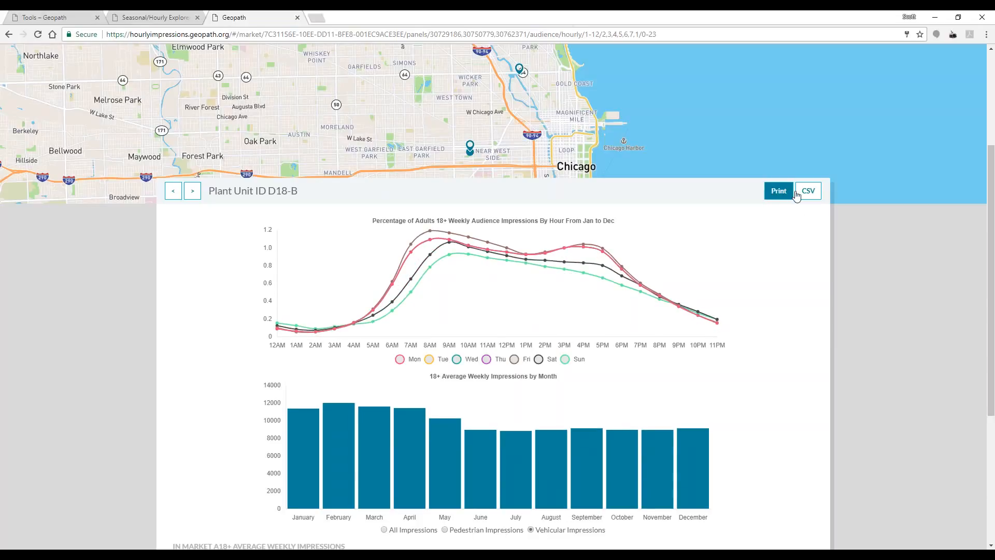